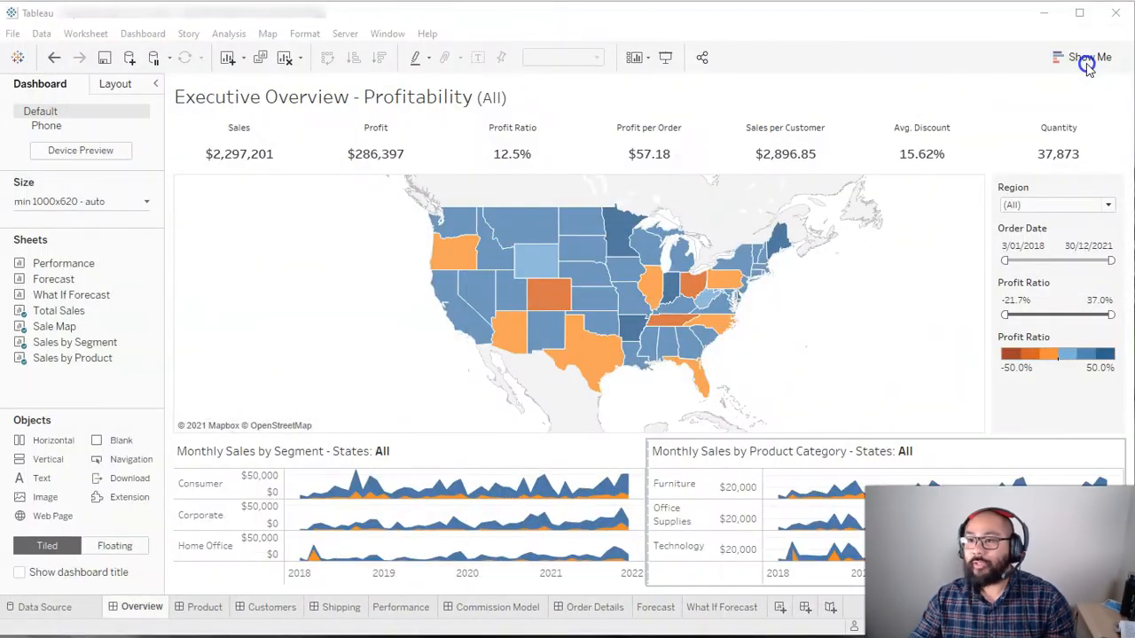
# Reach the published Executive Overview view and start a subscription from its toolbar
pyautogui.click(482, 17)
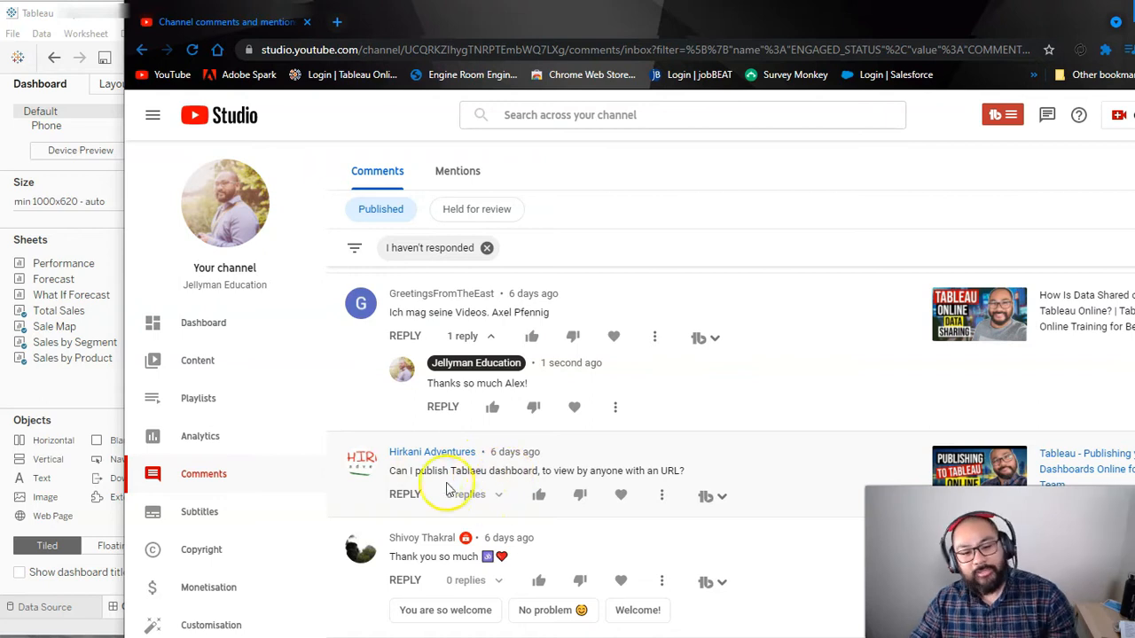
pyautogui.moveTo(482, 486)
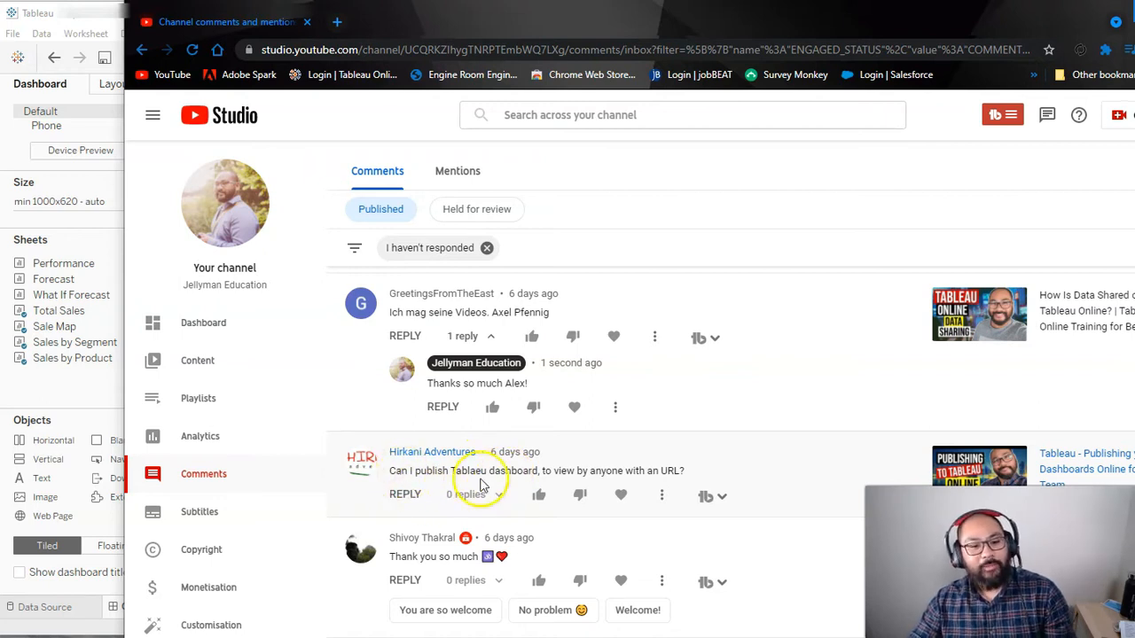
pyautogui.moveTo(645, 469)
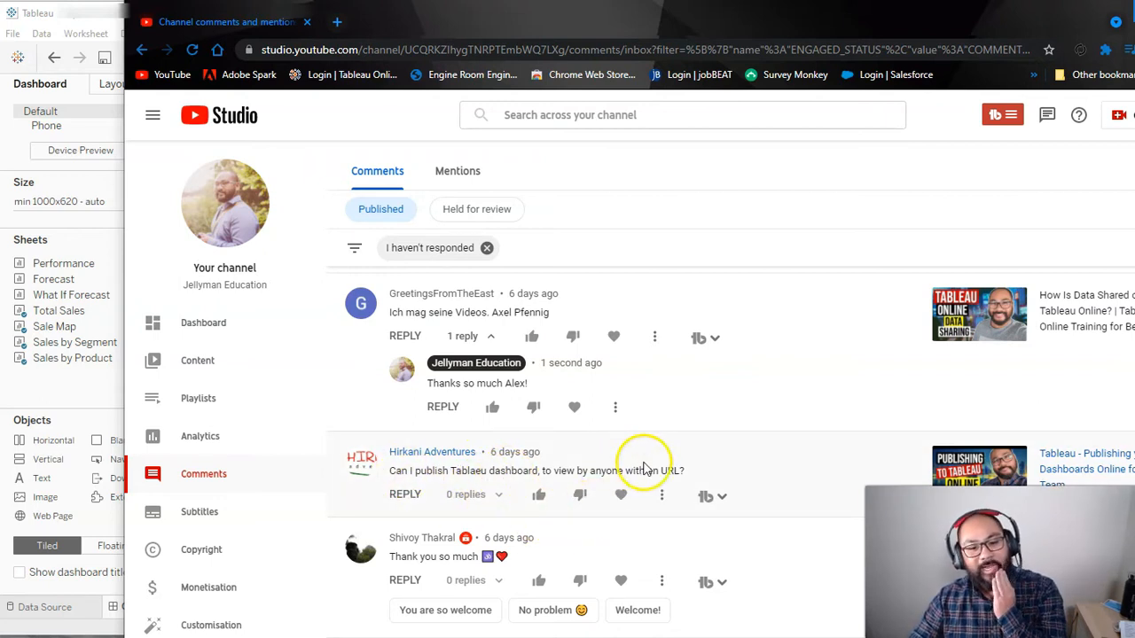
pyautogui.moveTo(682, 39)
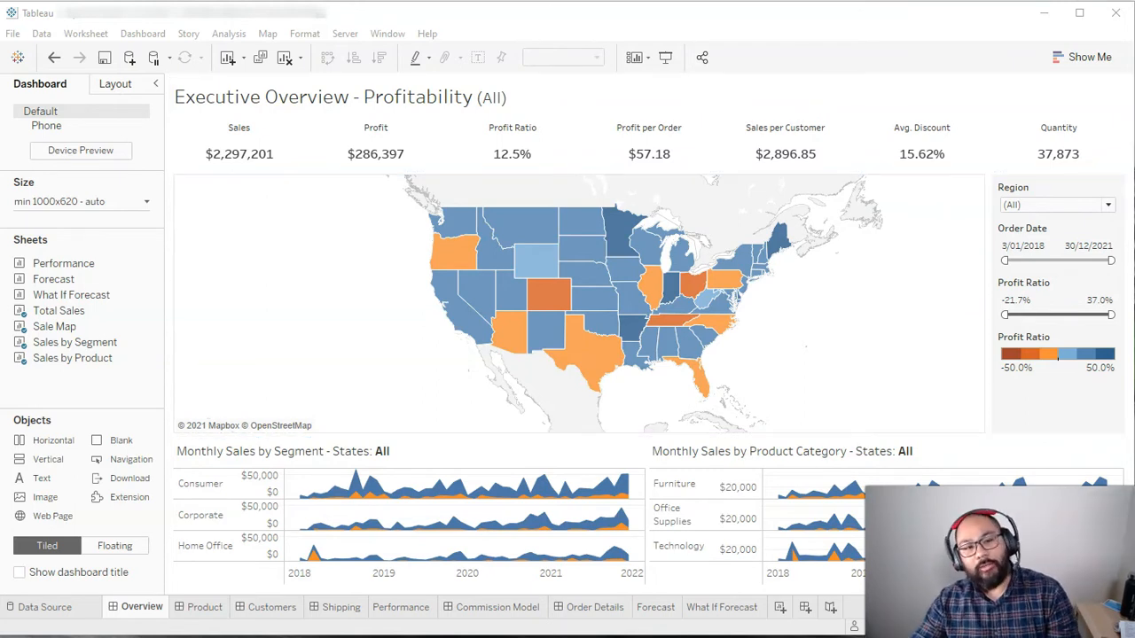
pyautogui.click(344, 33)
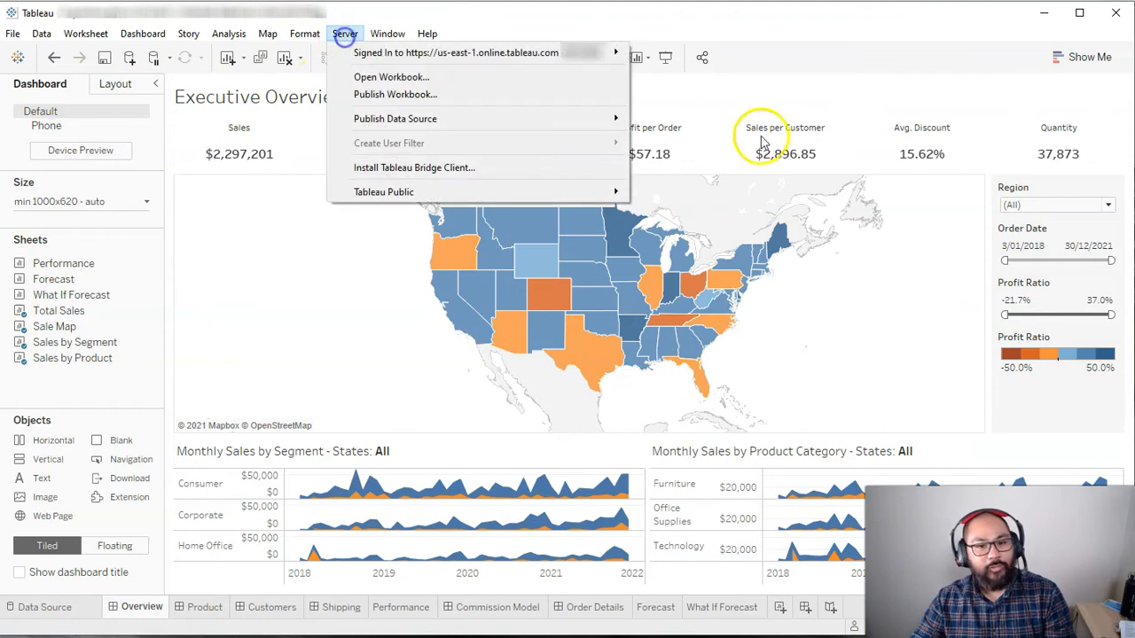
pyautogui.moveTo(344, 34)
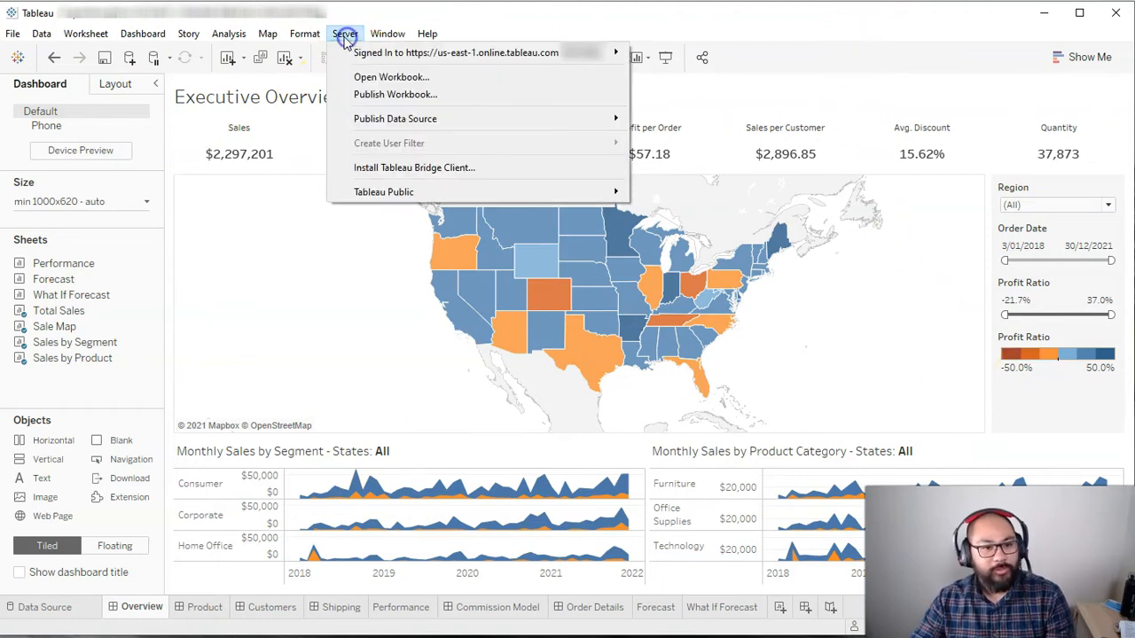
pyautogui.moveTo(393, 94)
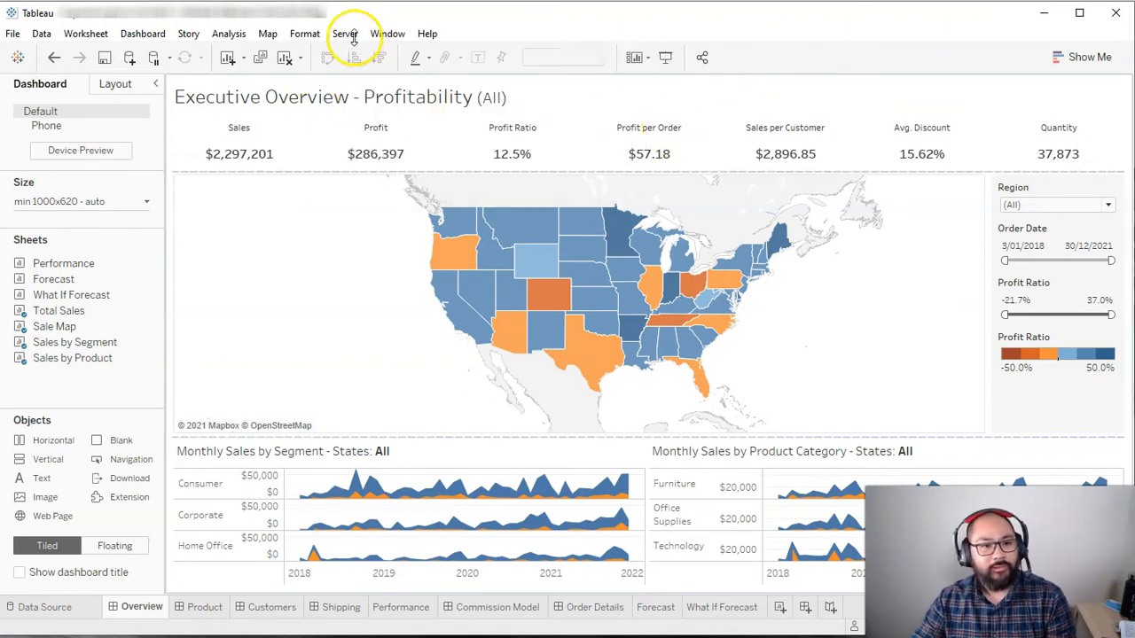
pyautogui.click(344, 32)
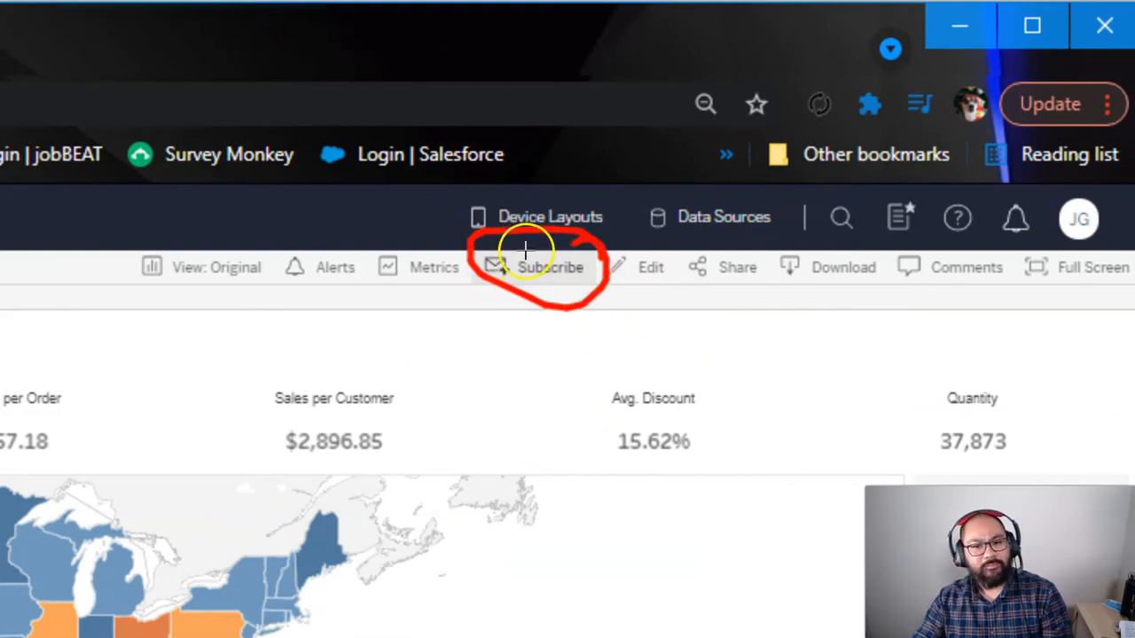
pyautogui.moveTo(576, 479)
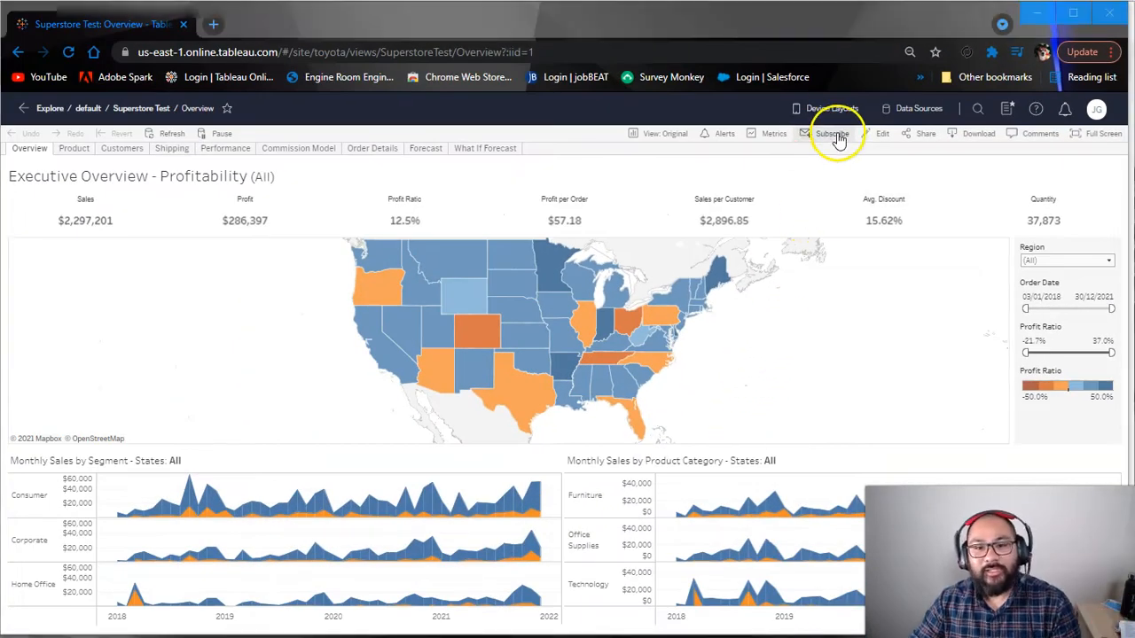
pyautogui.click(831, 133)
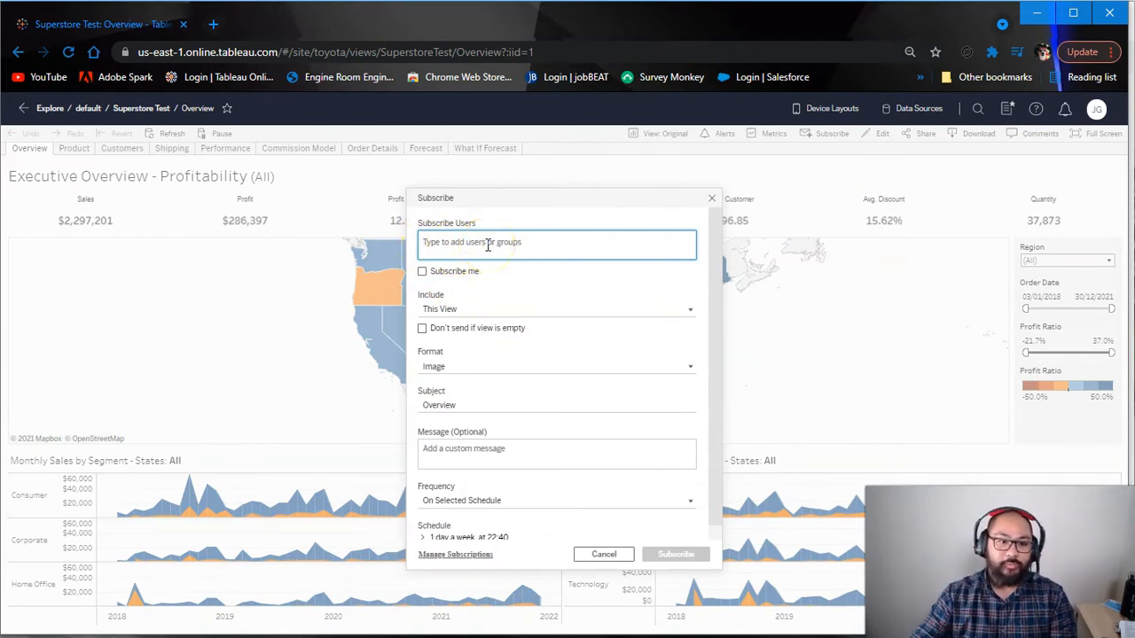
pyautogui.moveTo(851, 183)
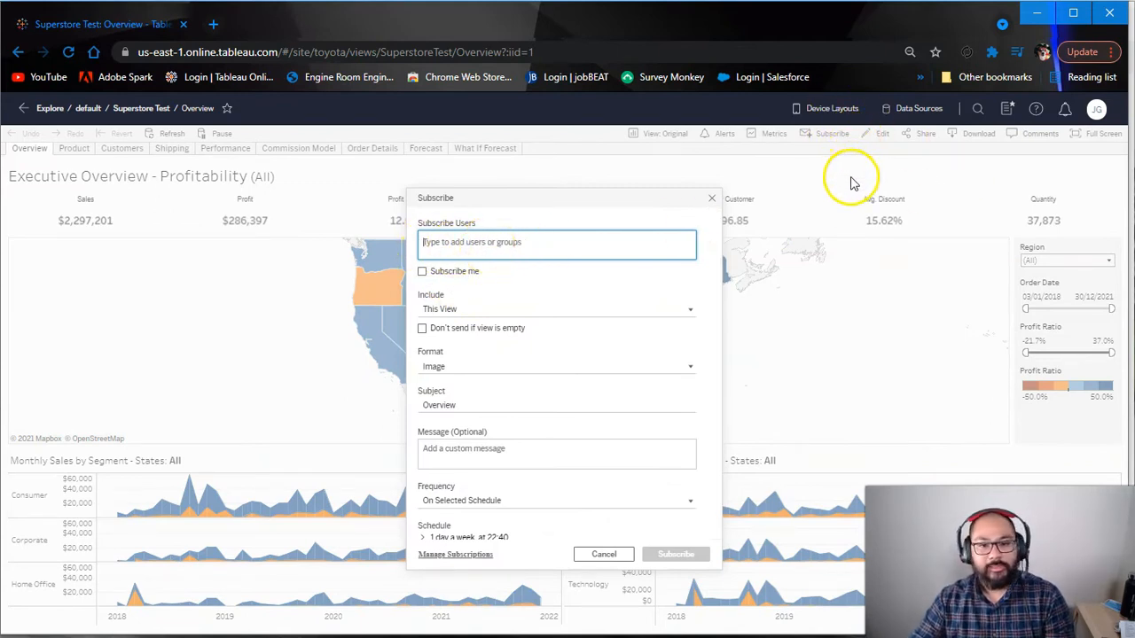
pyautogui.moveTo(487, 553)
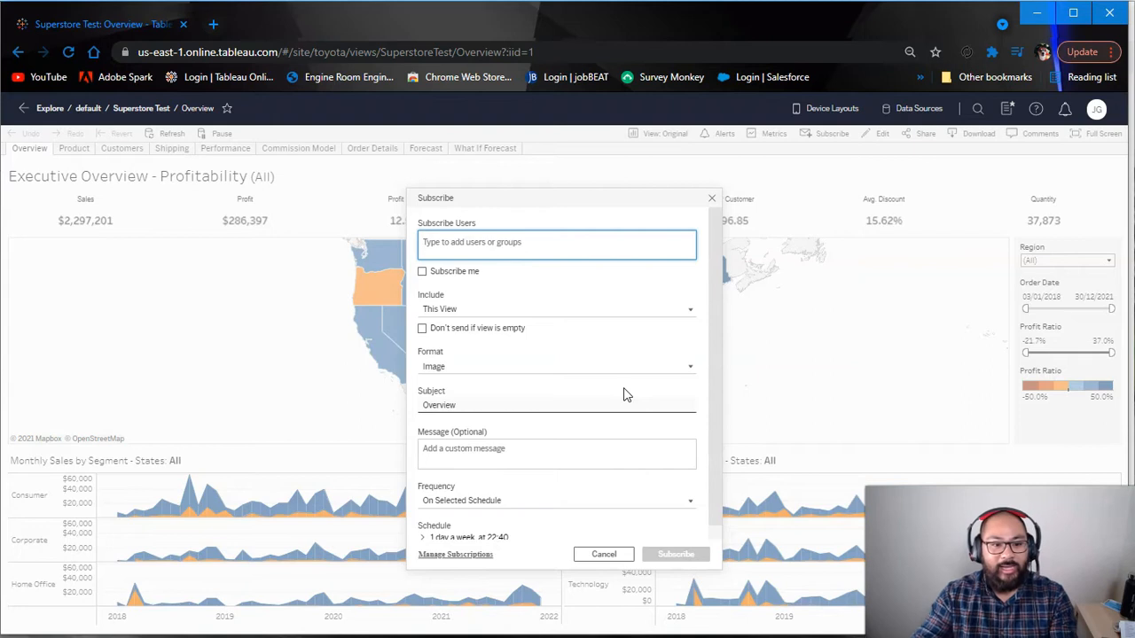
pyautogui.moveTo(571, 387)
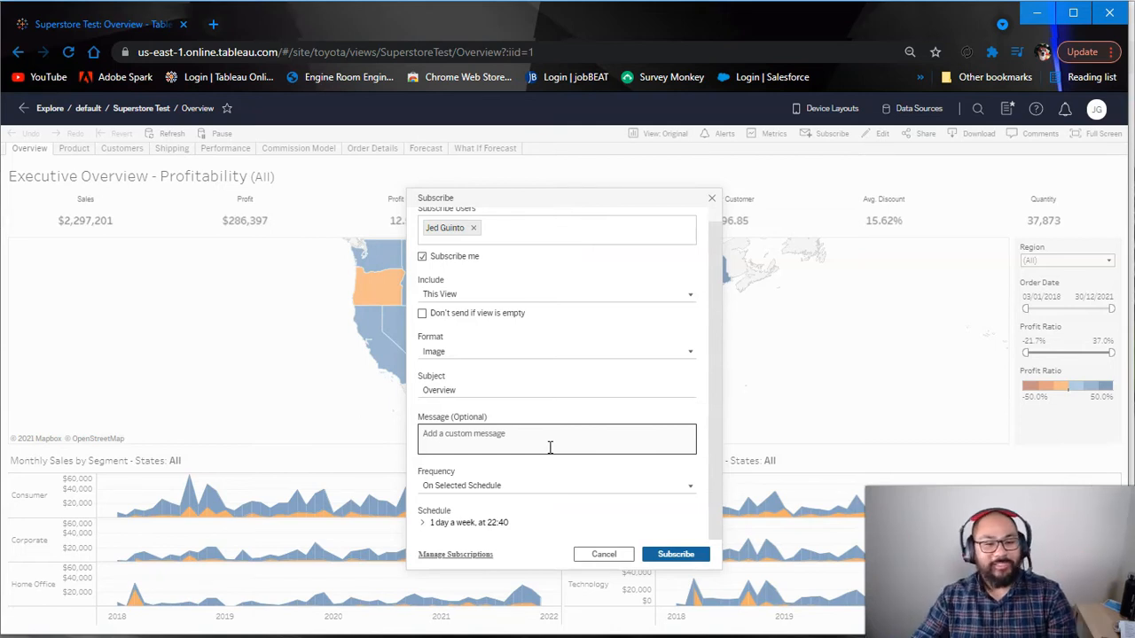
pyautogui.moveTo(865, 379)
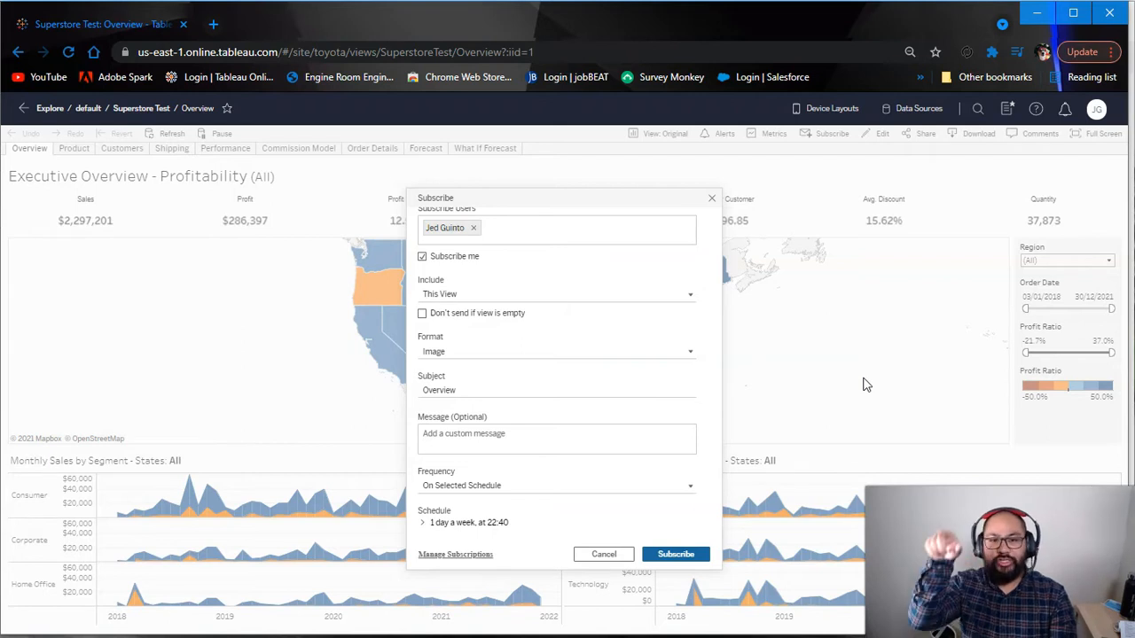
pyautogui.click(603, 553)
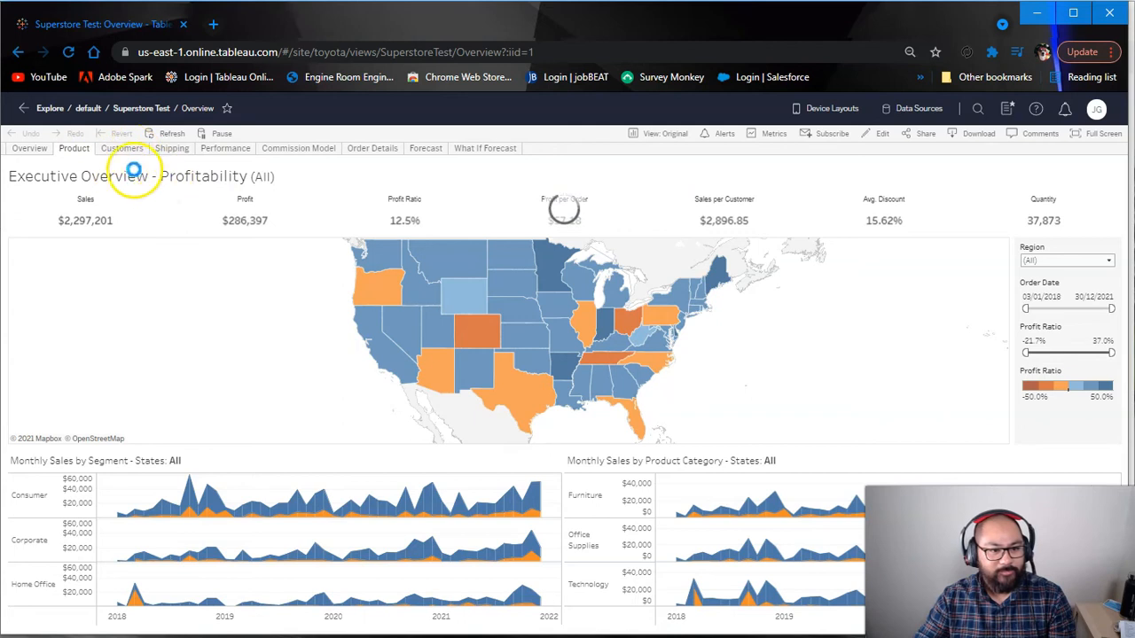
# Switch the published workbook to the Product Drilldown view with sales by category and month
pyautogui.click(75, 149)
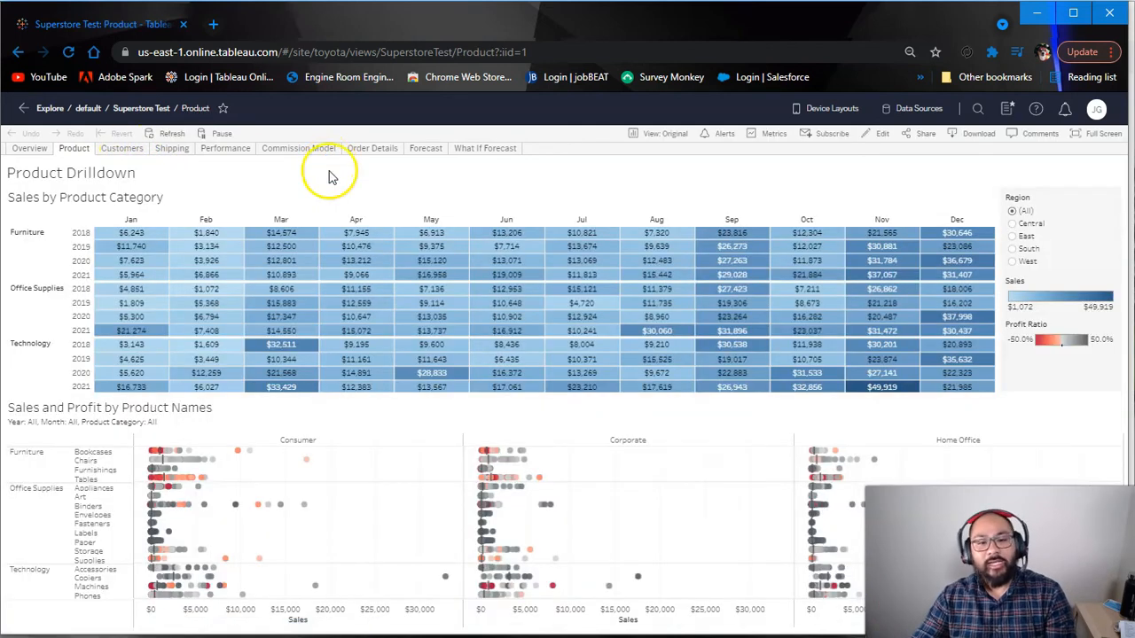
pyautogui.moveTo(683, 405)
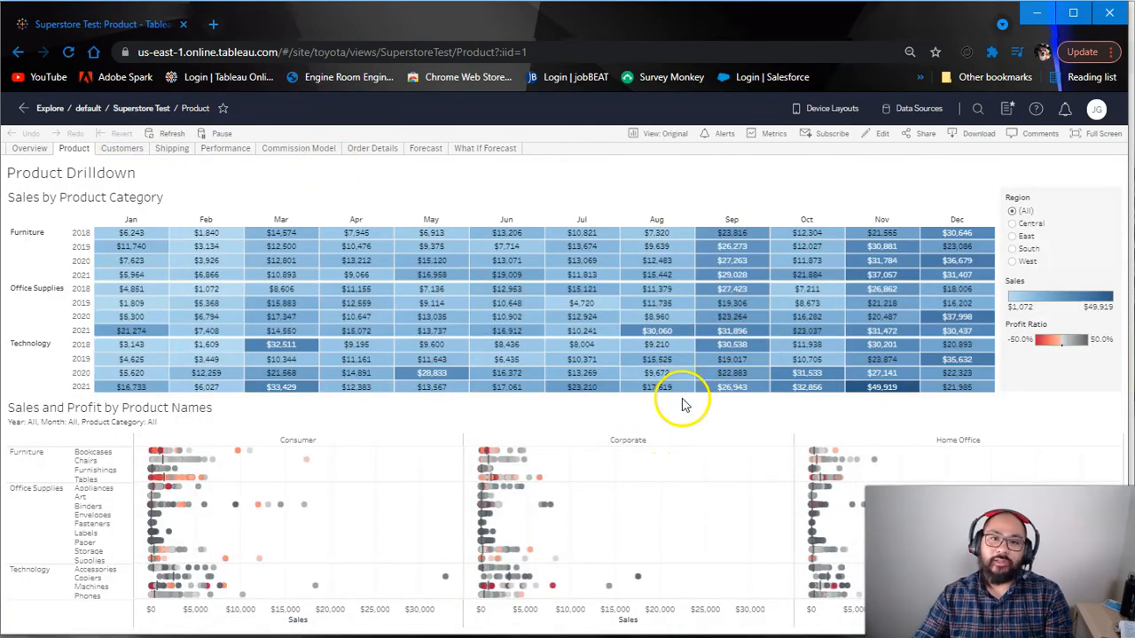
pyautogui.moveTo(630, 561)
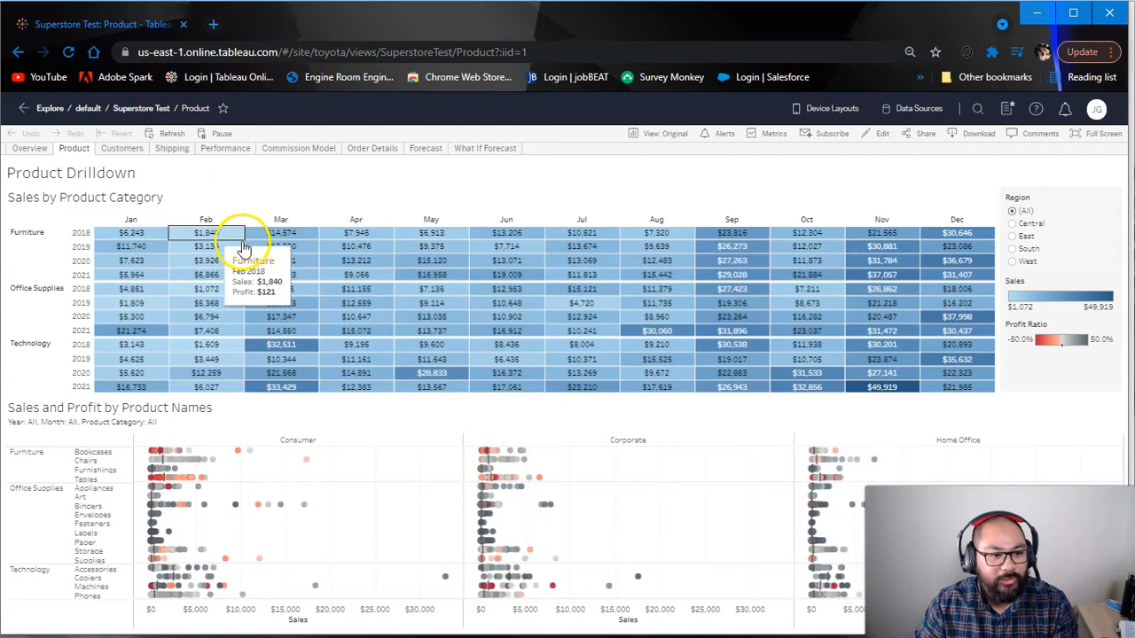
pyautogui.moveTo(706, 178)
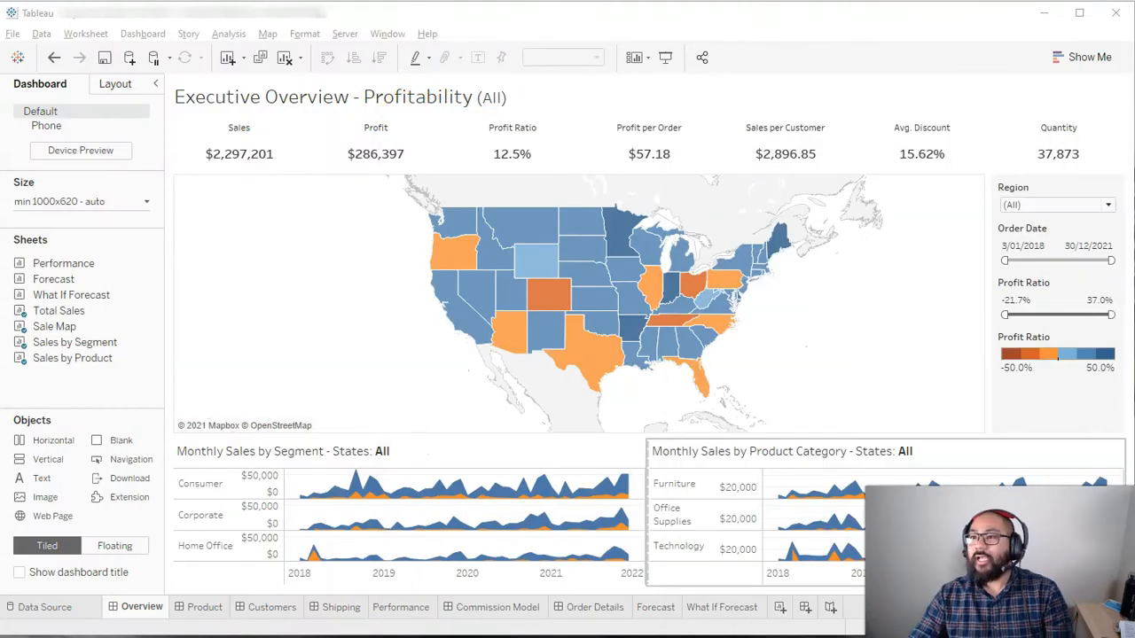
pyautogui.moveTo(724, 25)
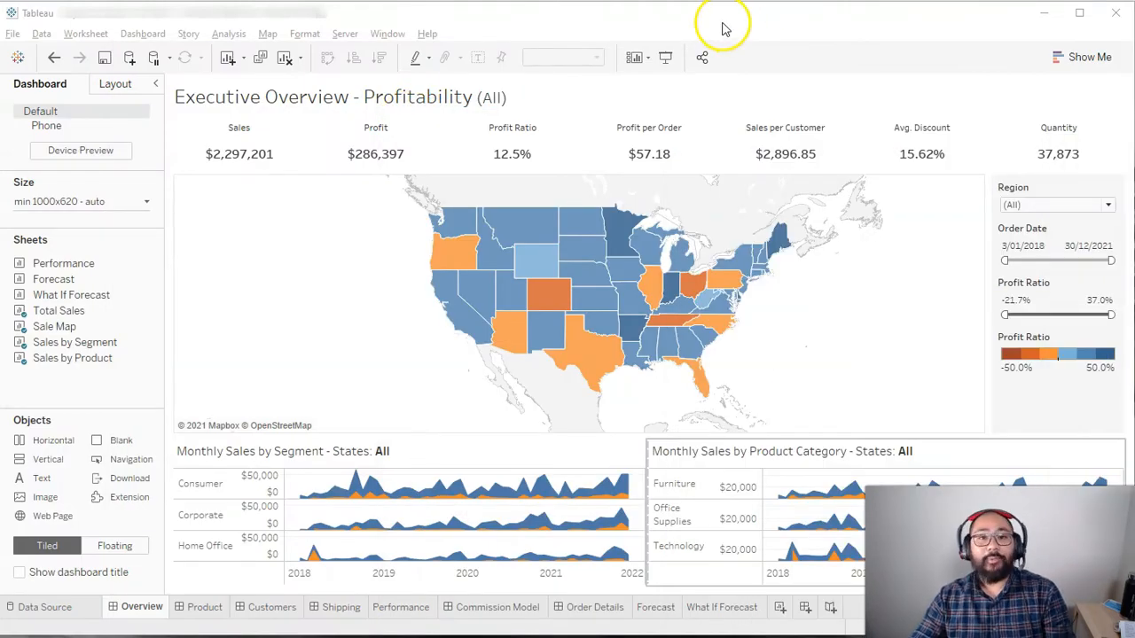
pyautogui.moveTo(724, 27)
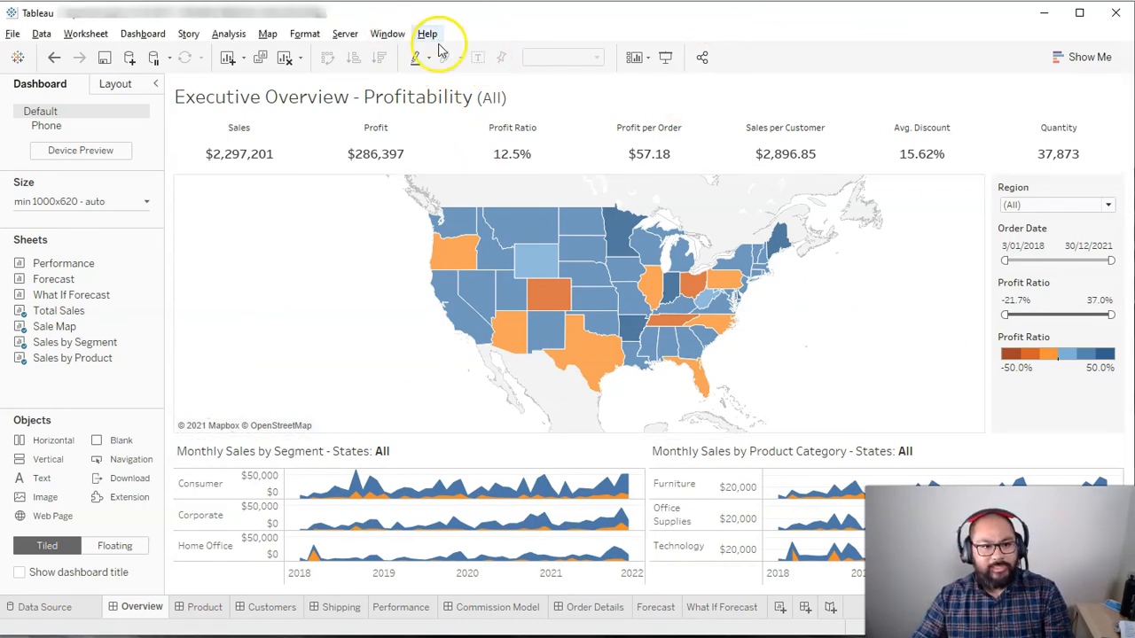
pyautogui.click(344, 34)
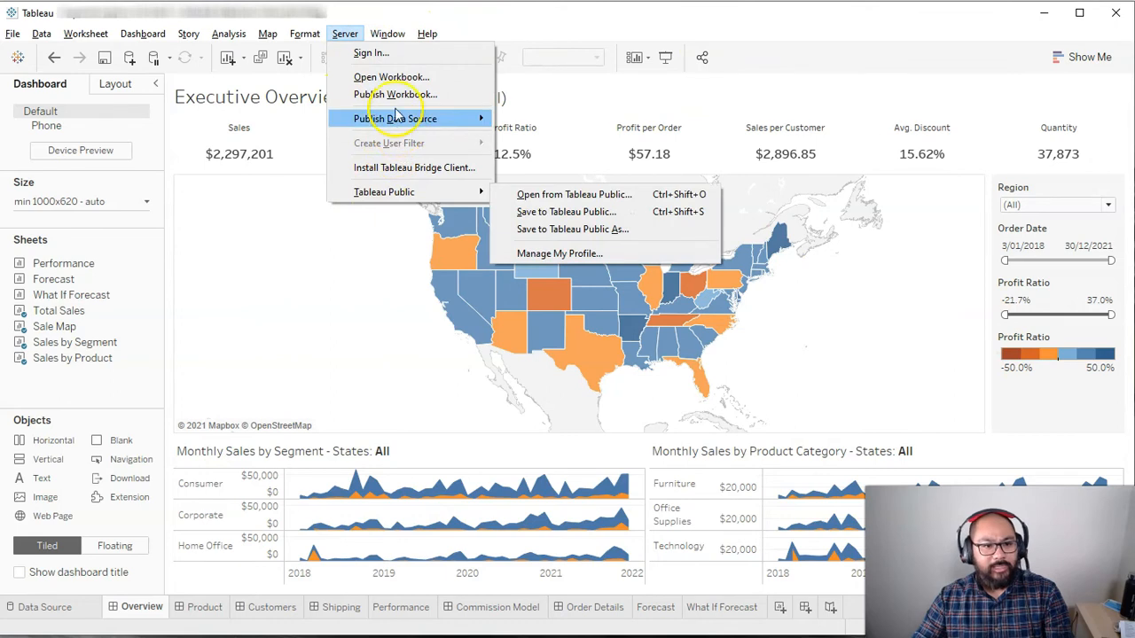
pyautogui.moveTo(383, 191)
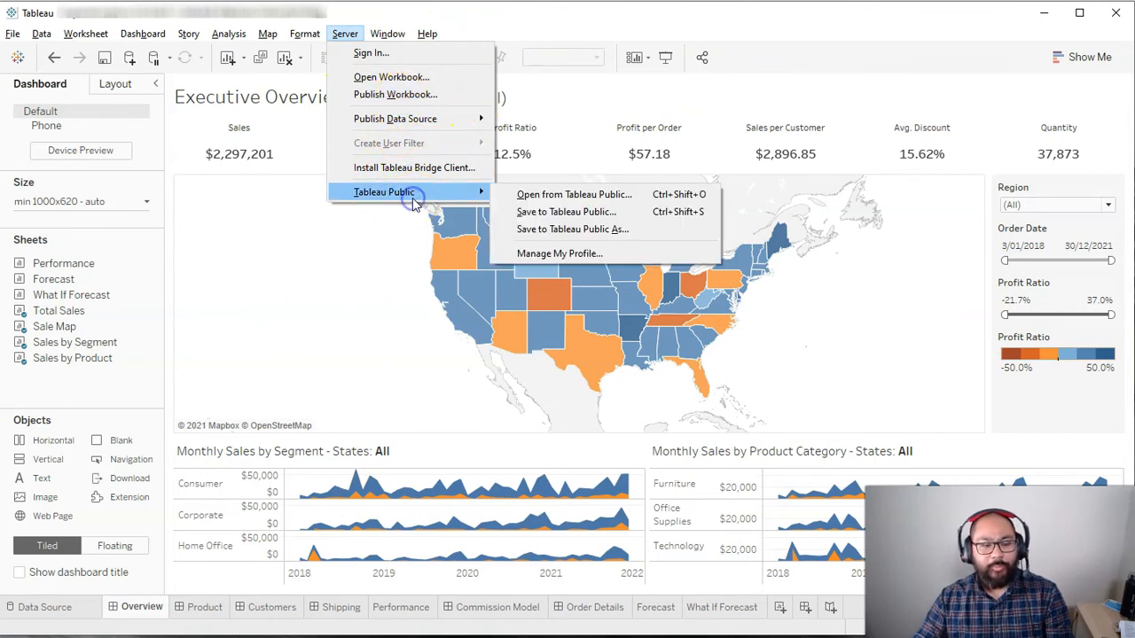
pyautogui.click(85, 32)
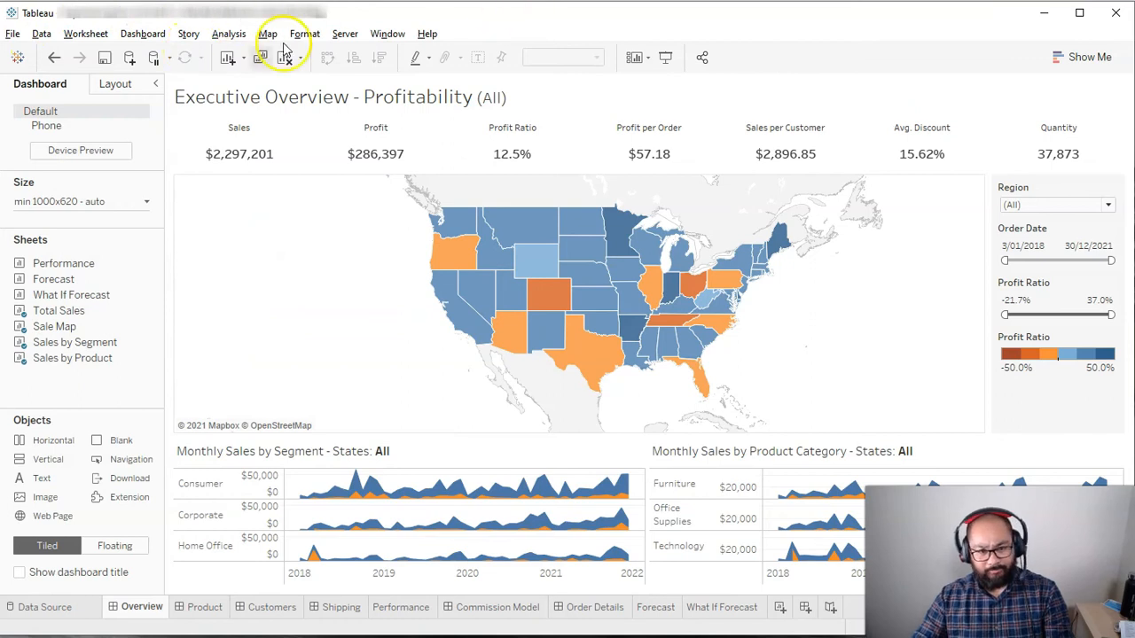
pyautogui.click(344, 34)
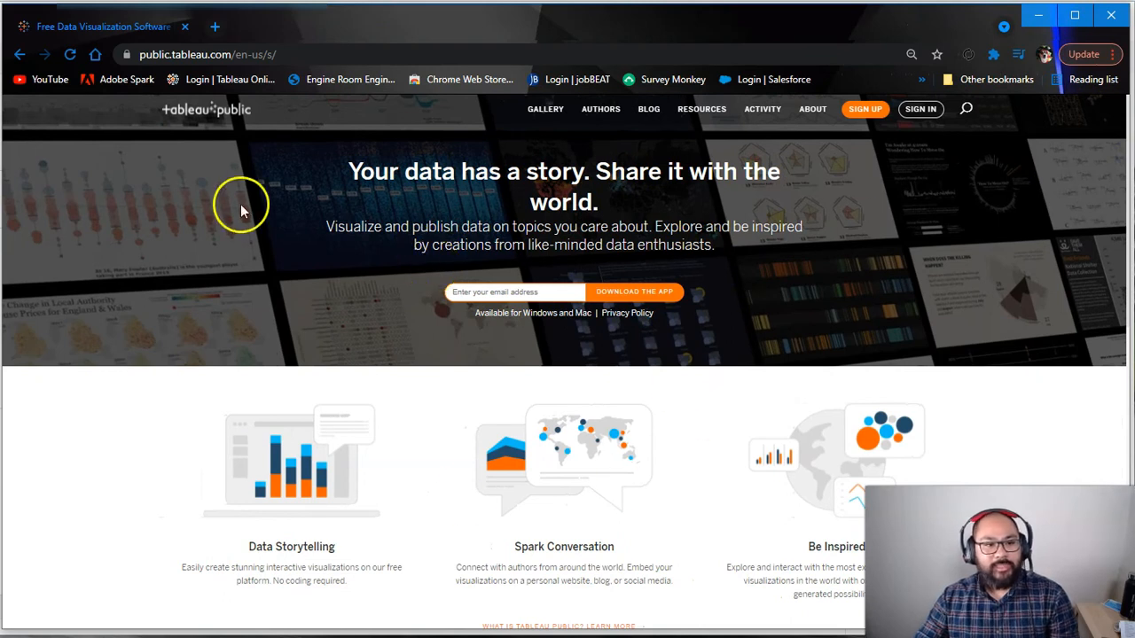
pyautogui.moveTo(599, 115)
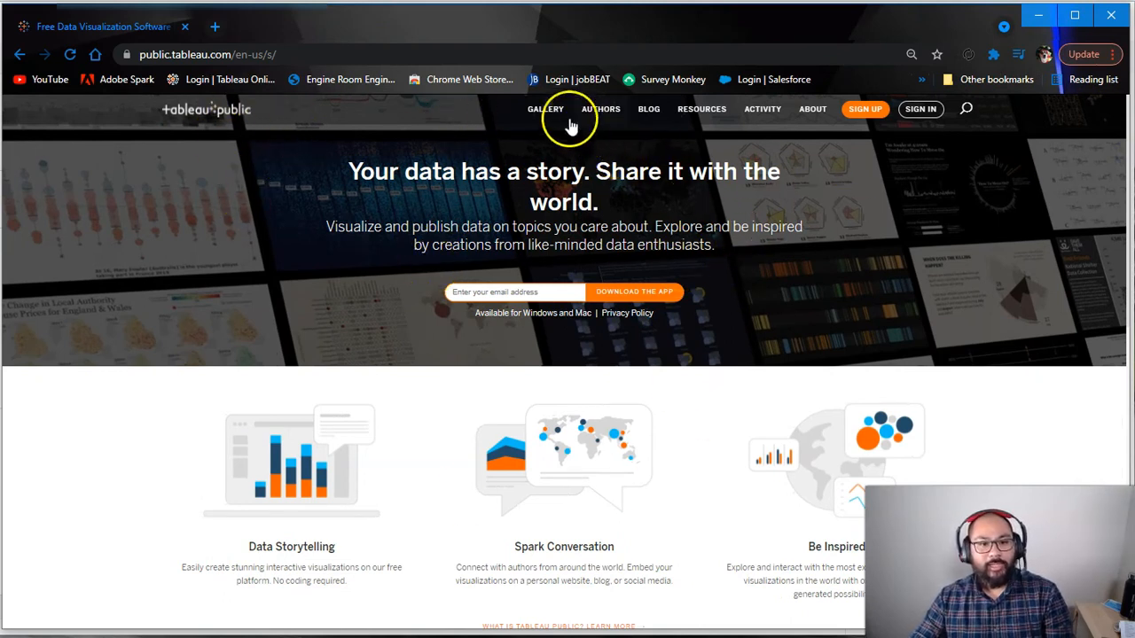
# Show the Gallery page with One Year of Tweets as Viz of the Day
pyautogui.click(546, 110)
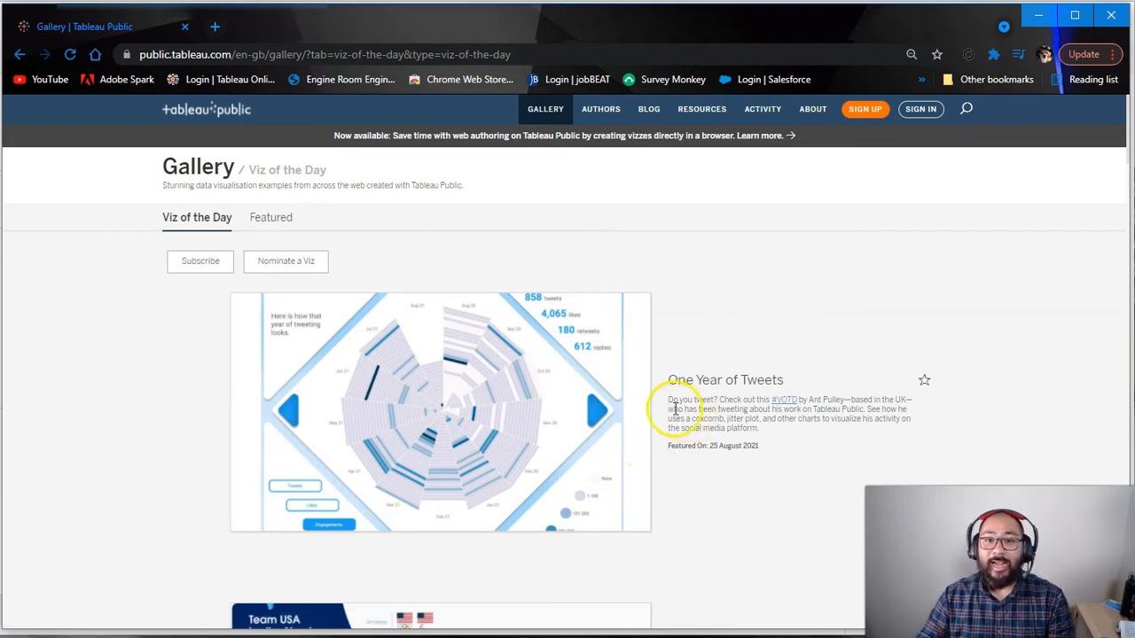
pyautogui.moveTo(954, 108)
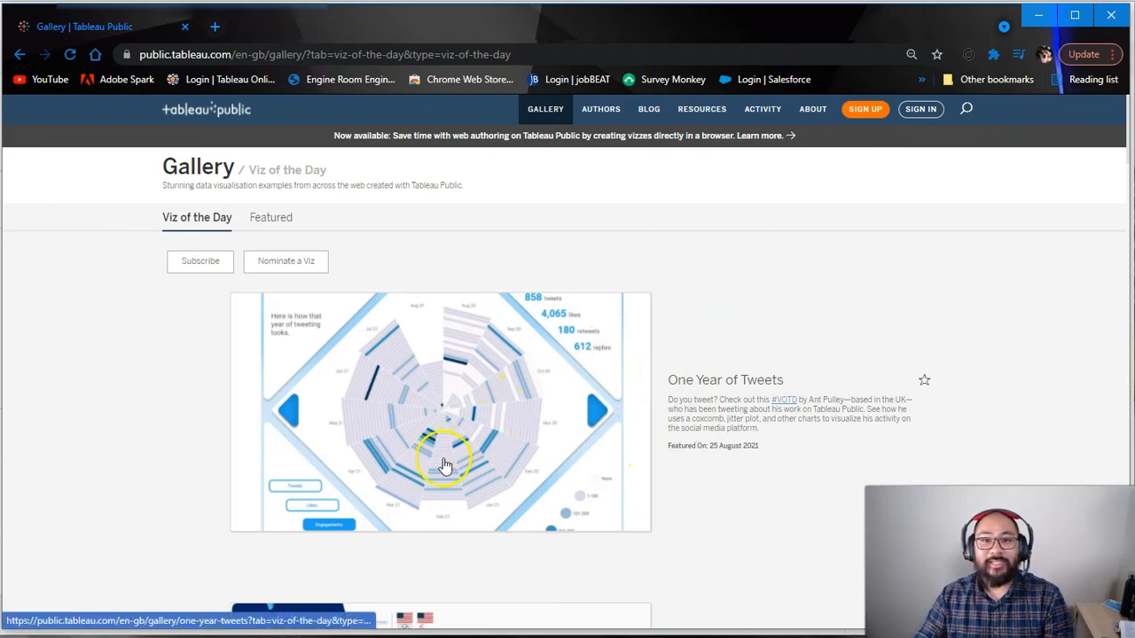
pyautogui.moveTo(418, 412)
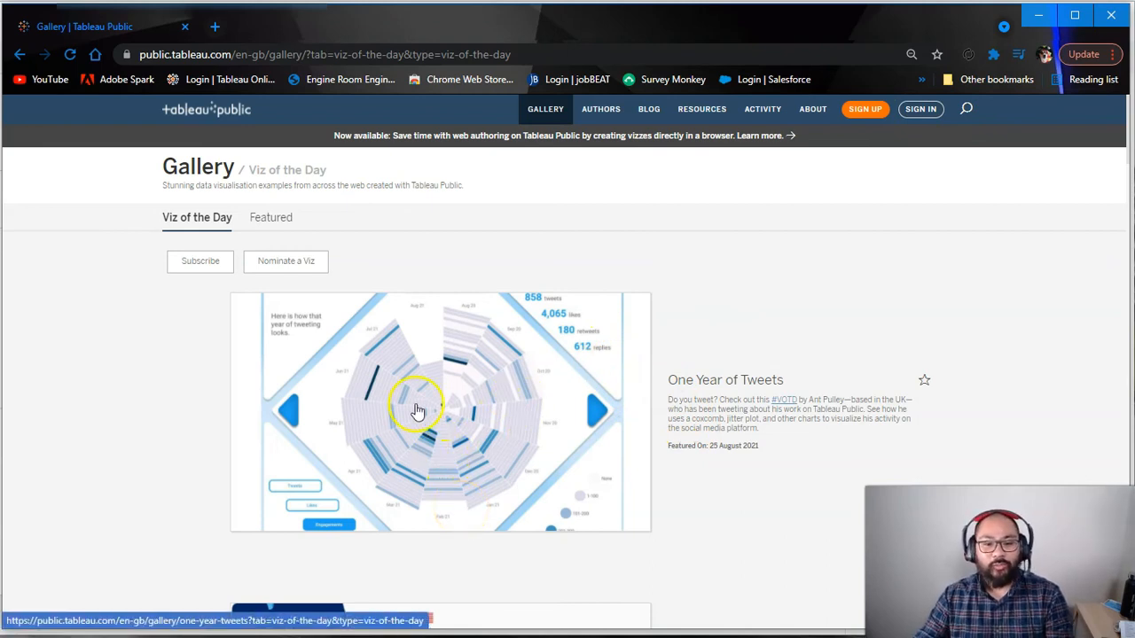